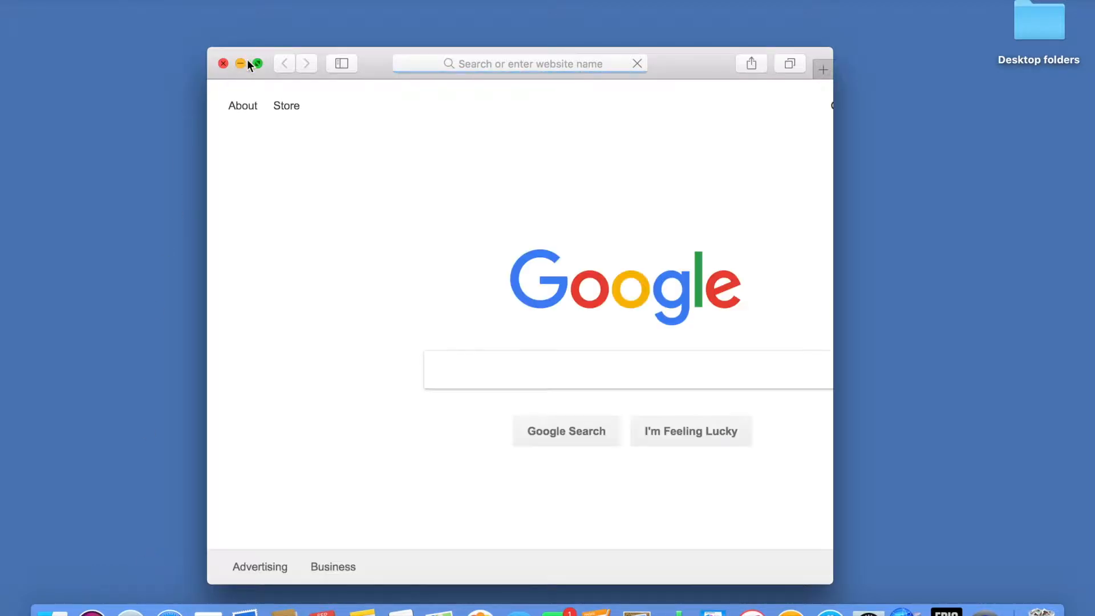
Maximize Safari and search Google for lms.lausd.net.
click(257, 63)
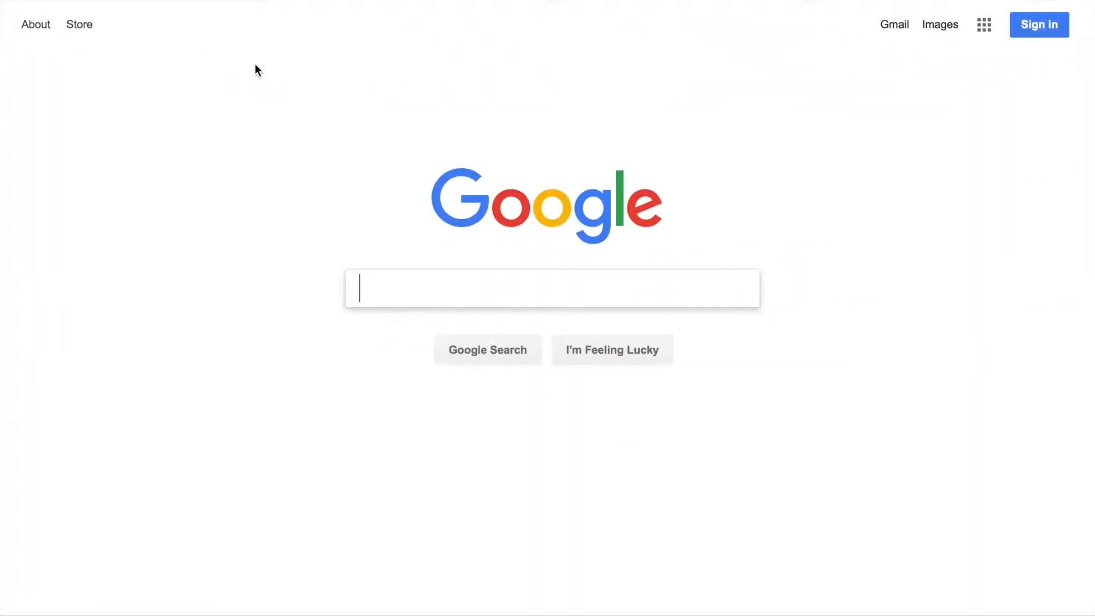
text(lms.lau)
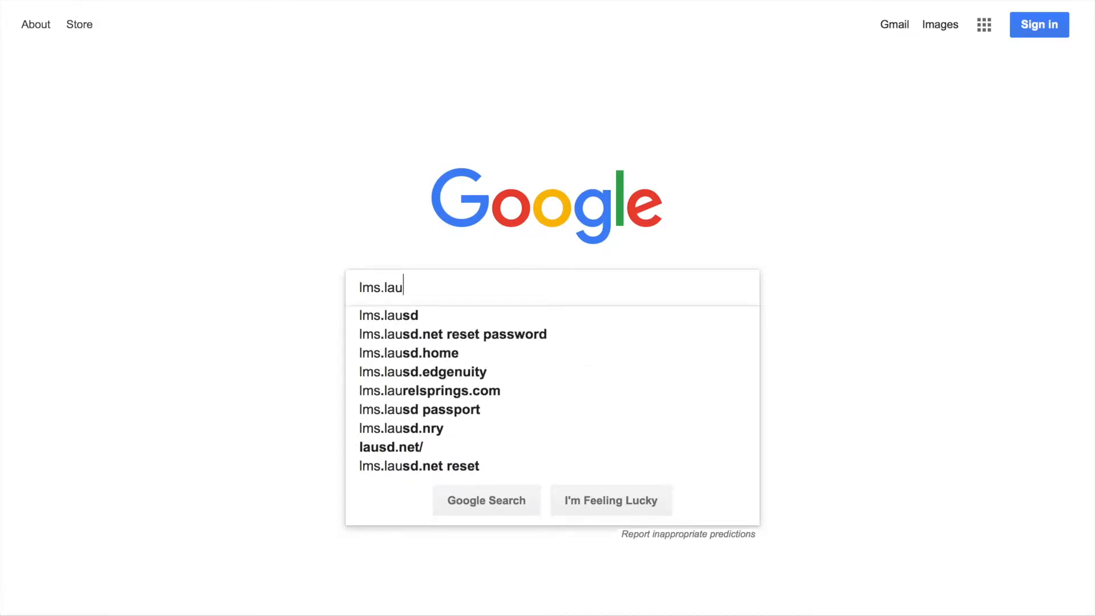
text(sd.net)
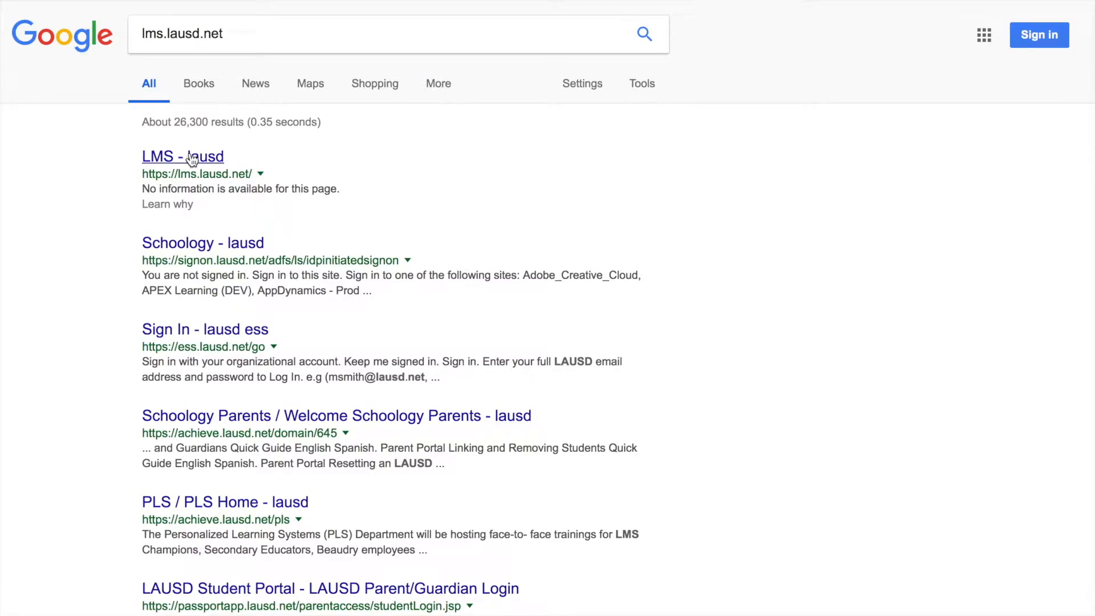
Open the LMS - lausd result and sign in with the first saved district account.
click(182, 157)
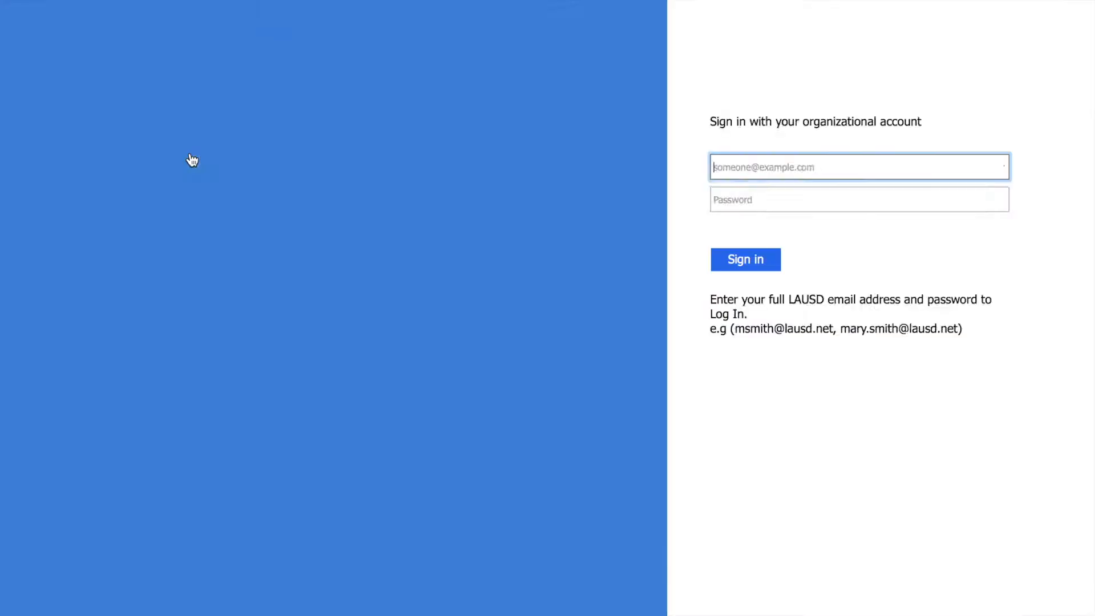
click(859, 166)
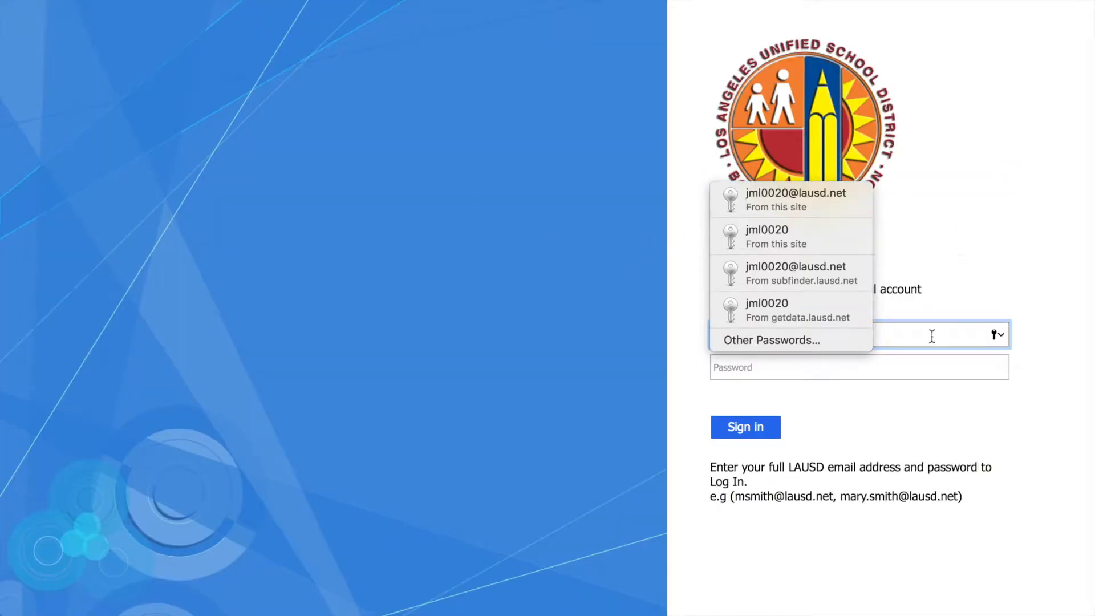
click(797, 200)
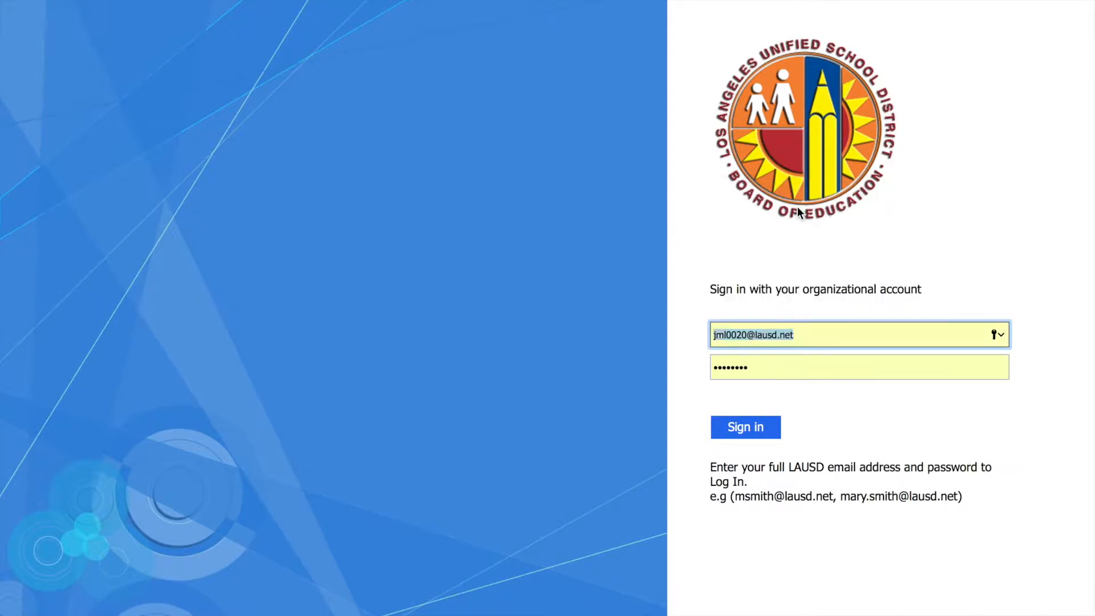
click(745, 427)
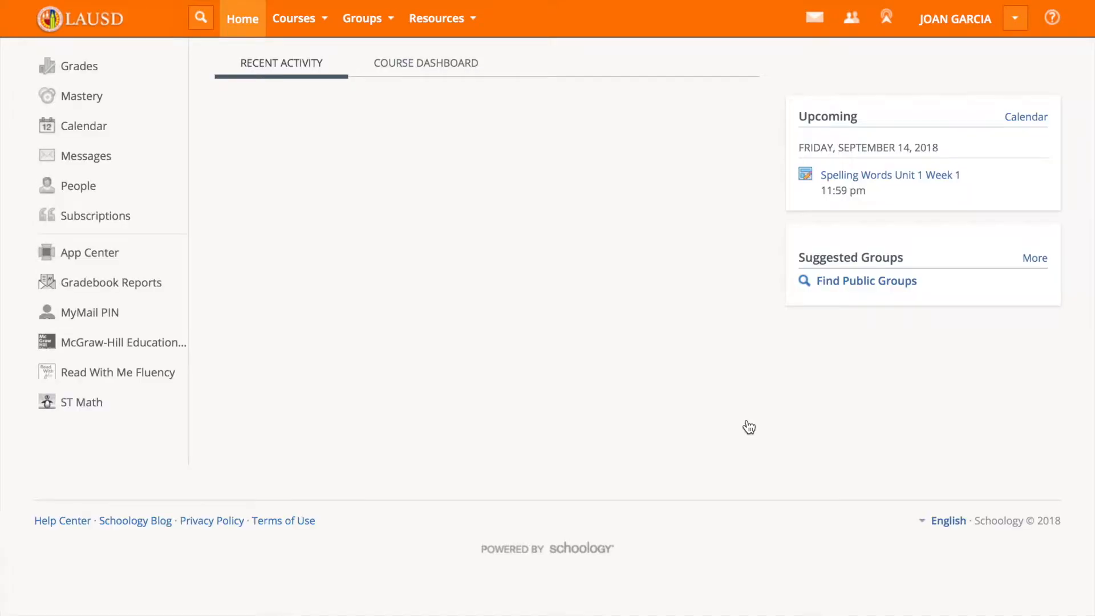
From the Courses menu enter GRADE 5: TERM 1TA - PERIOD 1 and launch McGraw-Hill Education.
click(295, 18)
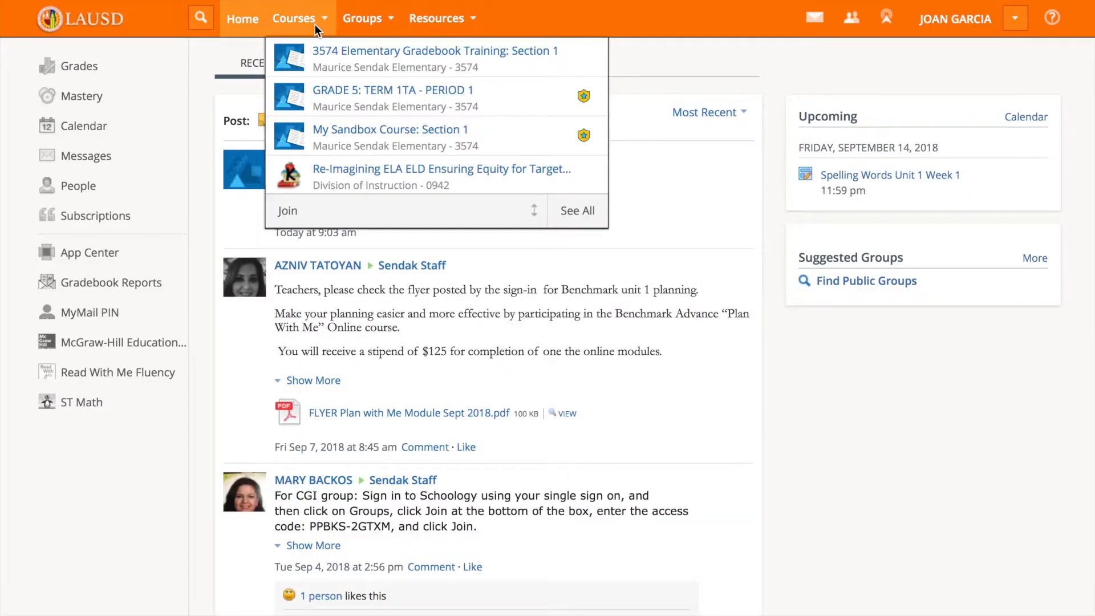
mouse_move(370, 97)
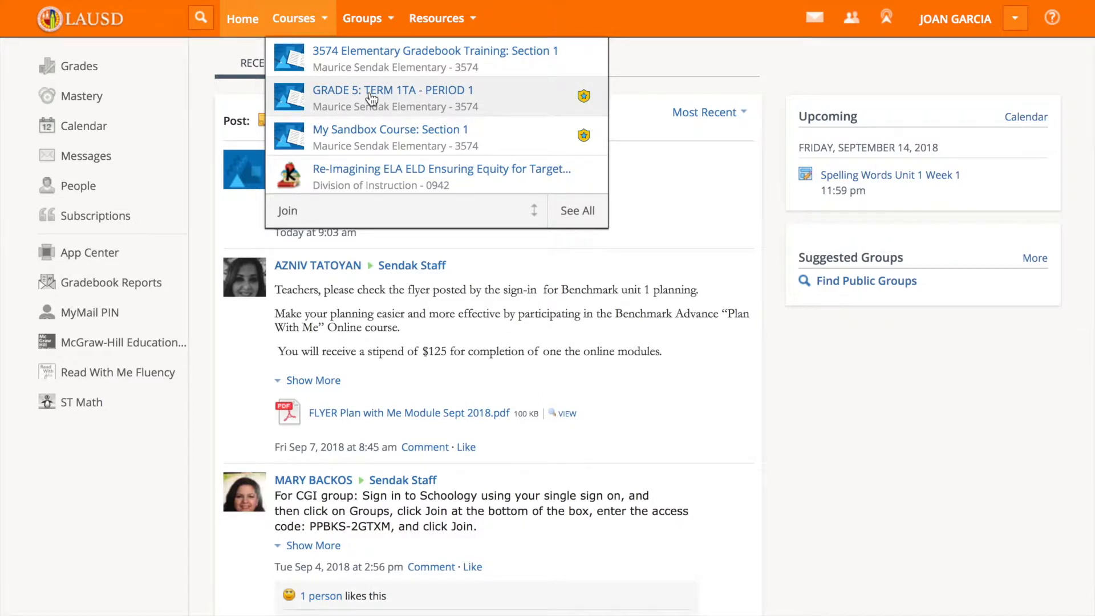
click(392, 89)
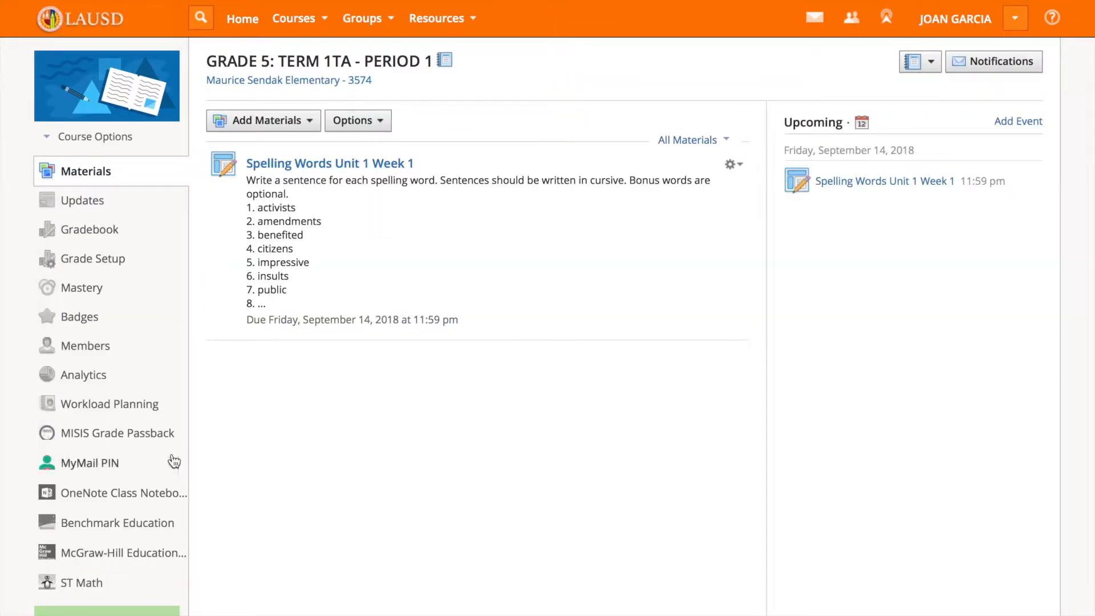
mouse_move(81, 582)
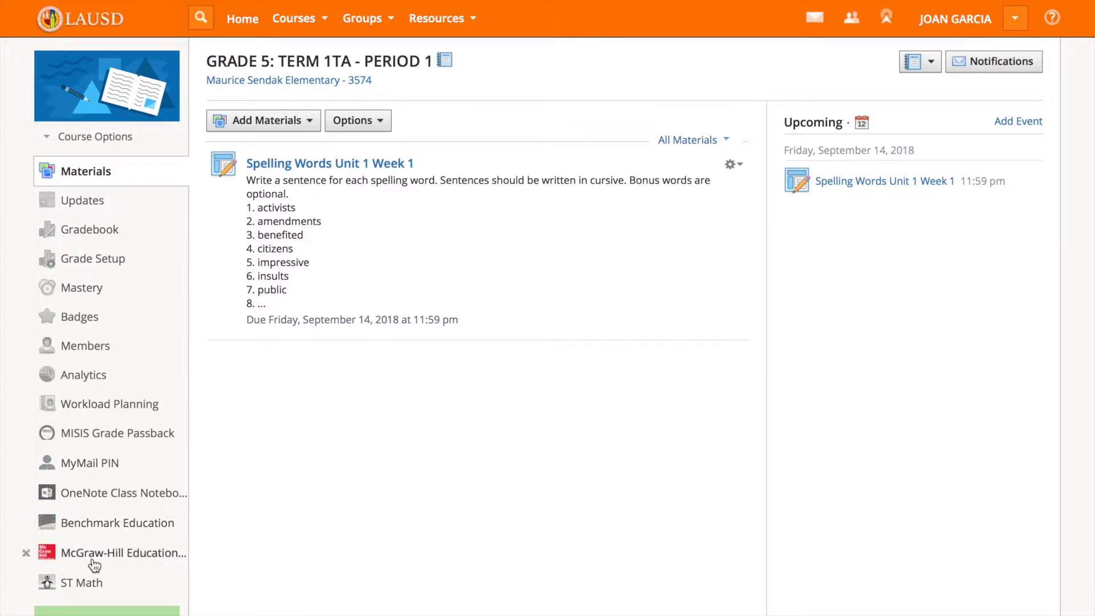
click(123, 553)
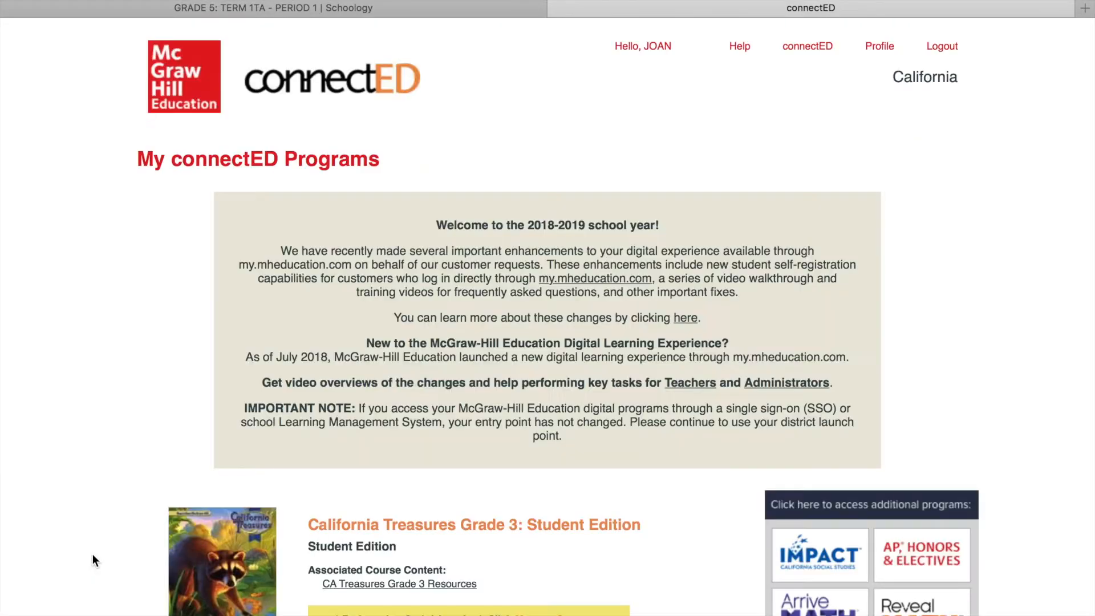
Open the My Math, Grade 5 Student Edition from the connectED Programs list.
scroll(down, 3)
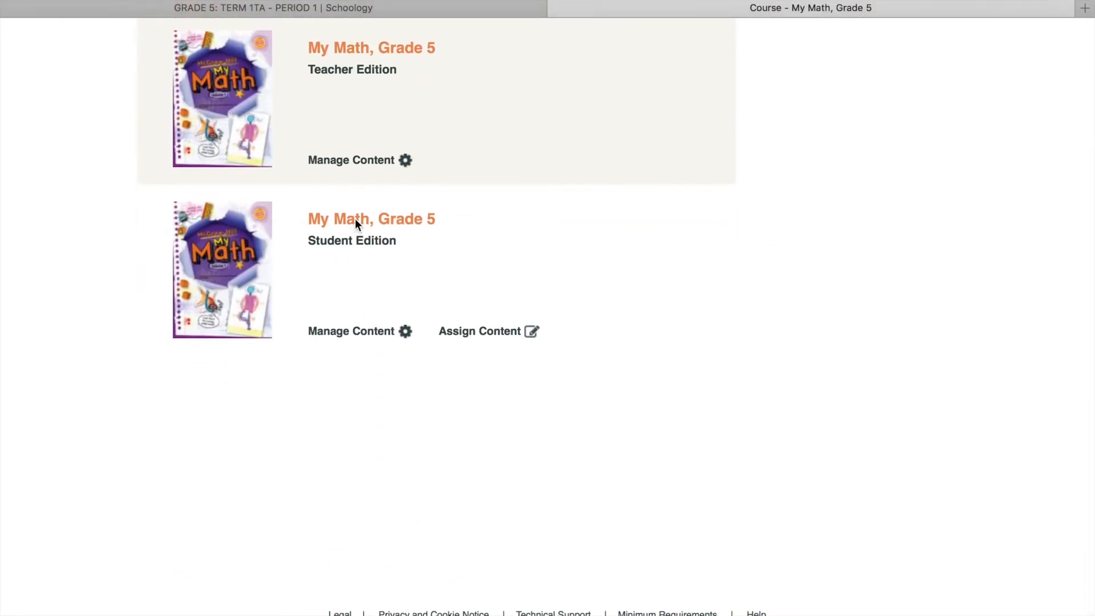
click(370, 218)
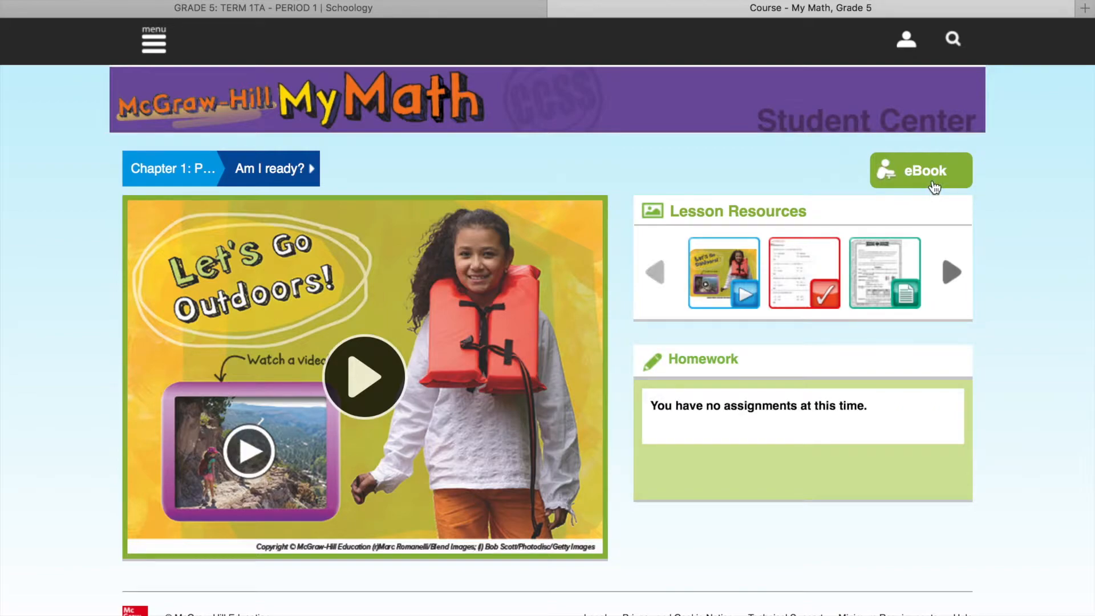
Open the student eBook to reach the page 85 Prime Factorization homework.
click(920, 170)
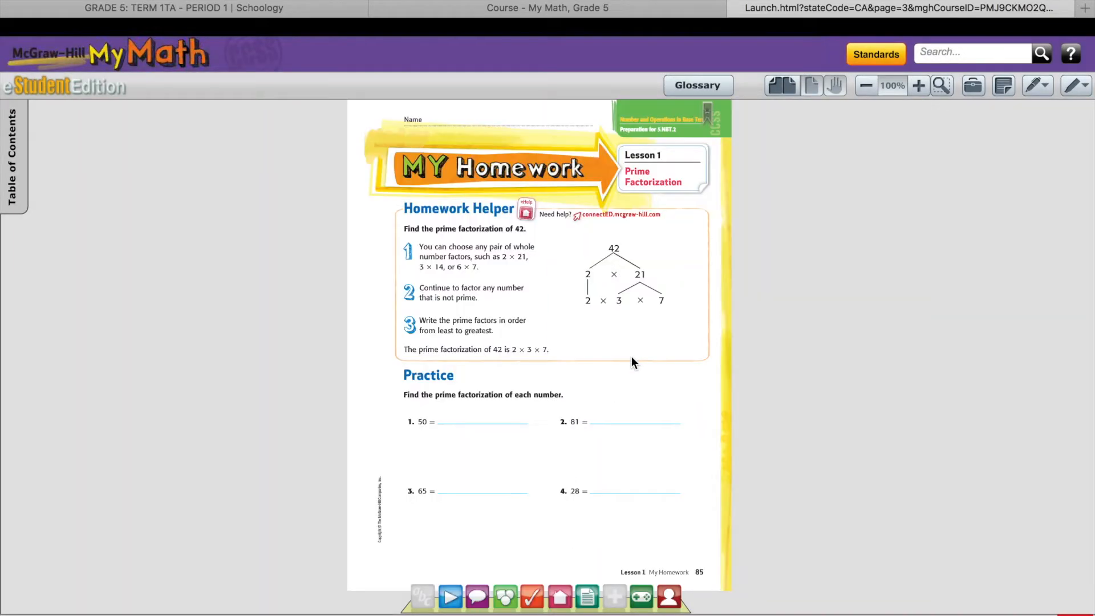
mouse_move(554, 327)
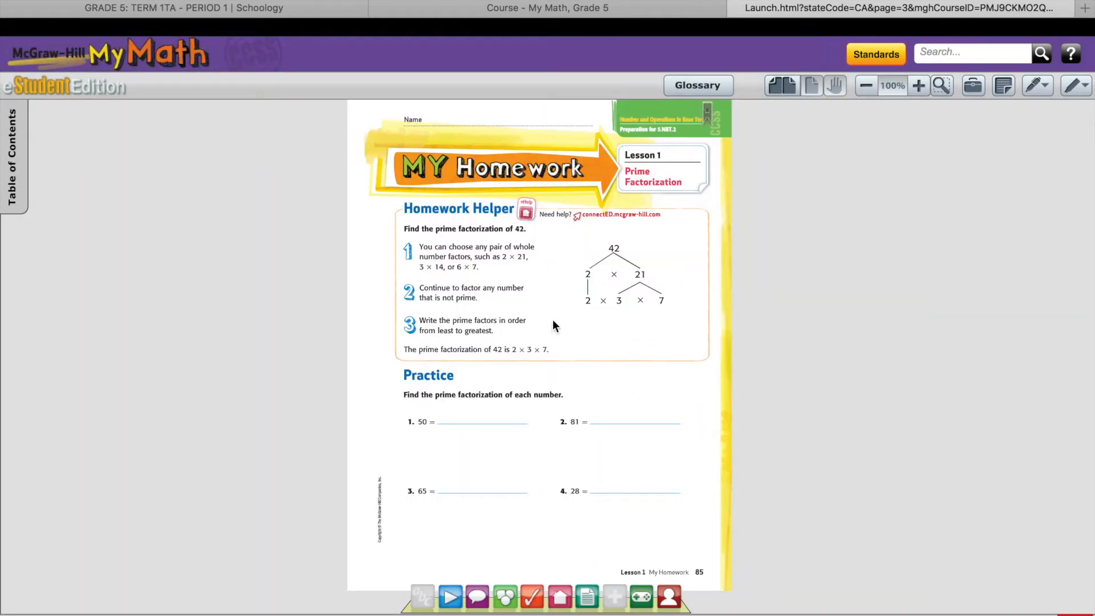
mouse_move(664, 449)
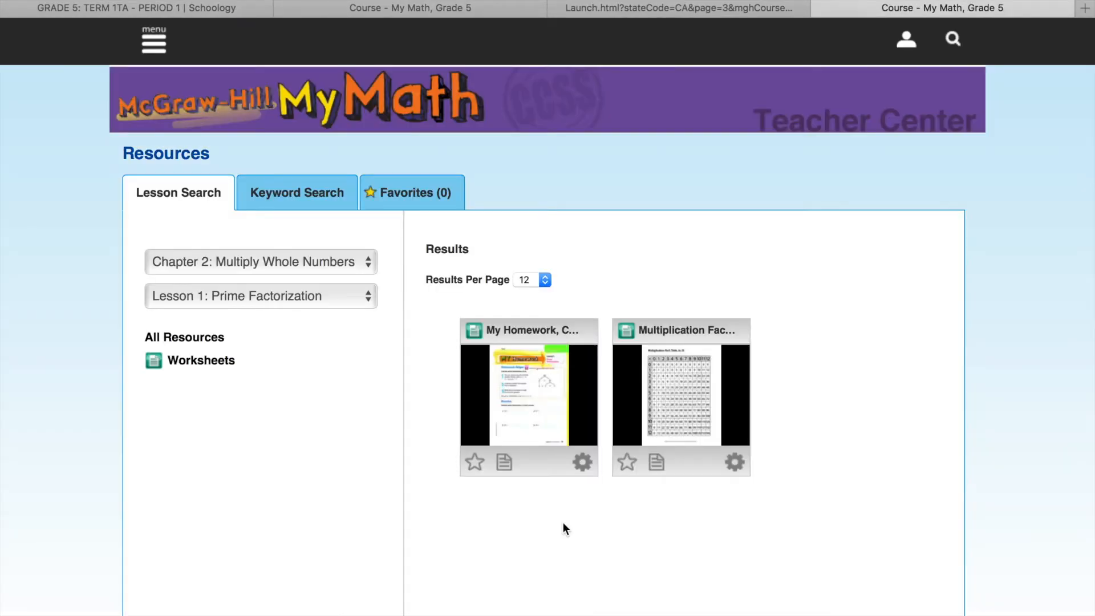
Open the Prime Factorization homework worksheet in its own tab and bring up its print settings.
click(528, 394)
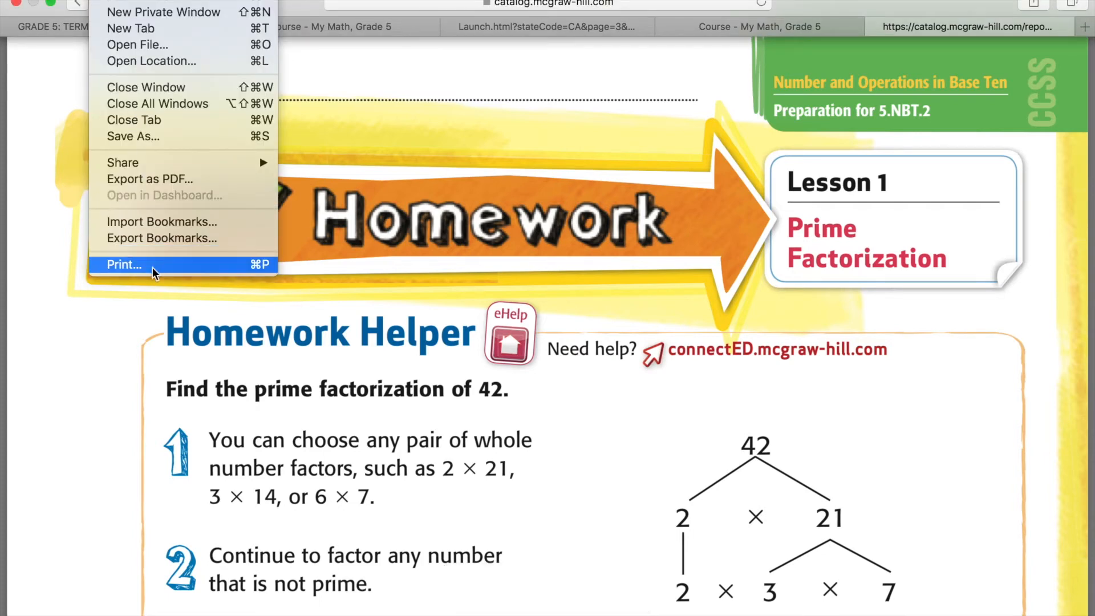
click(124, 264)
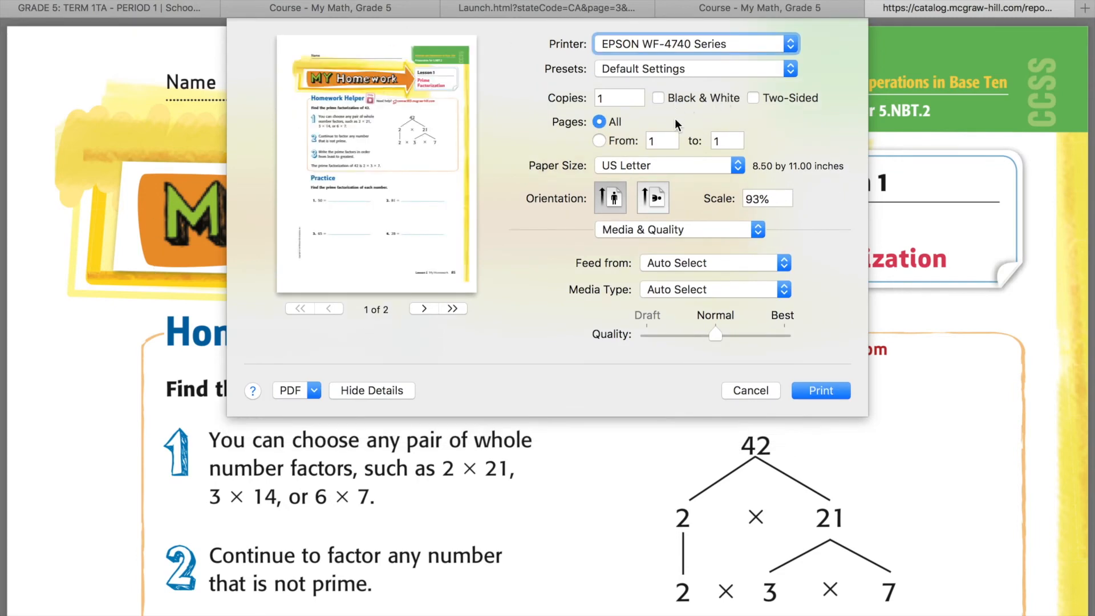
mouse_move(821, 396)
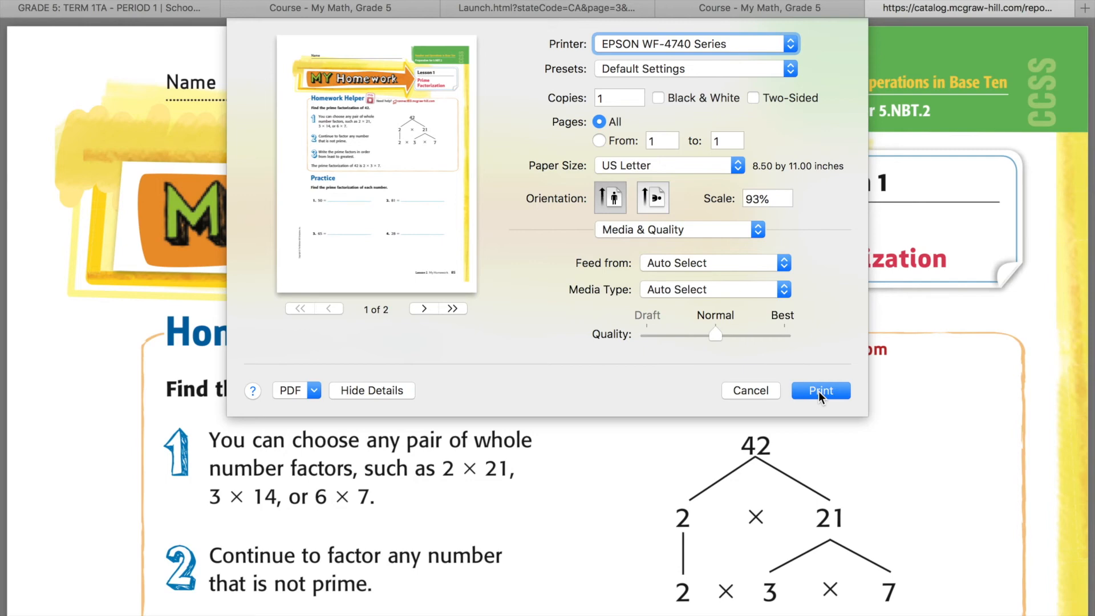
Print the worksheet to EPSON WF-4740 Series with default settings.
click(372, 390)
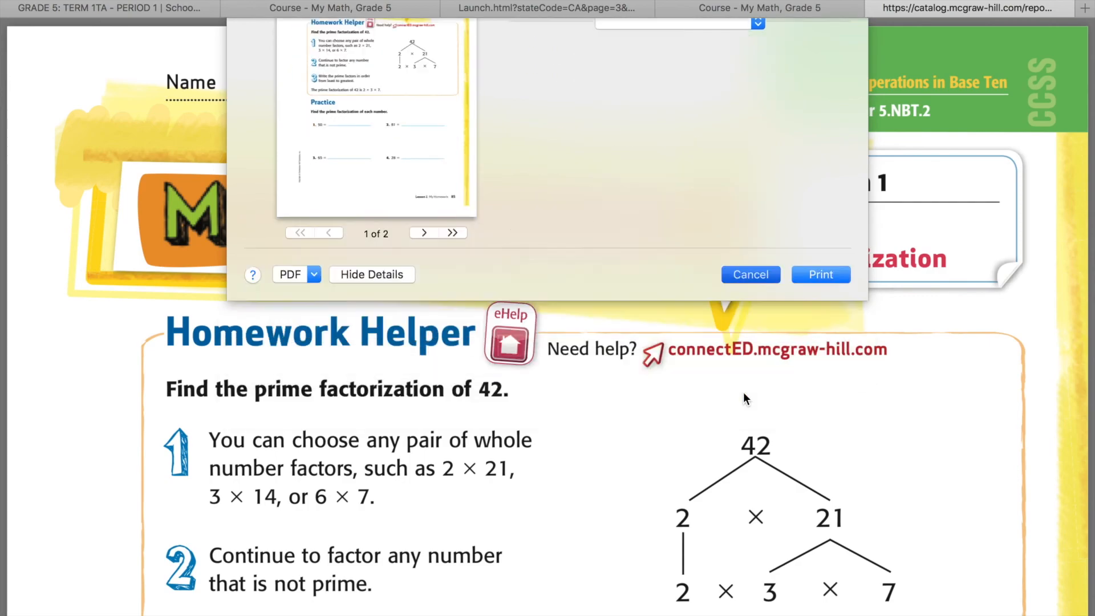